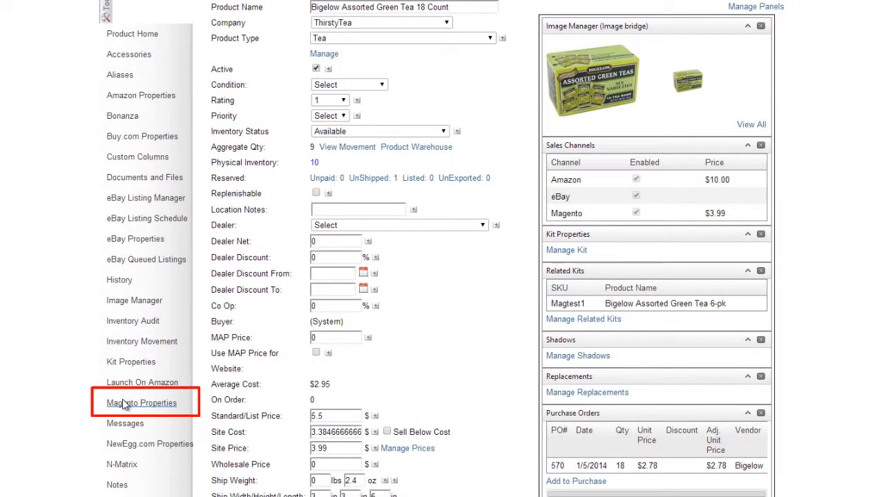
- Put the green tea in the Tea category, enable free shipping, and save its Magento properties
left_click(141, 403)
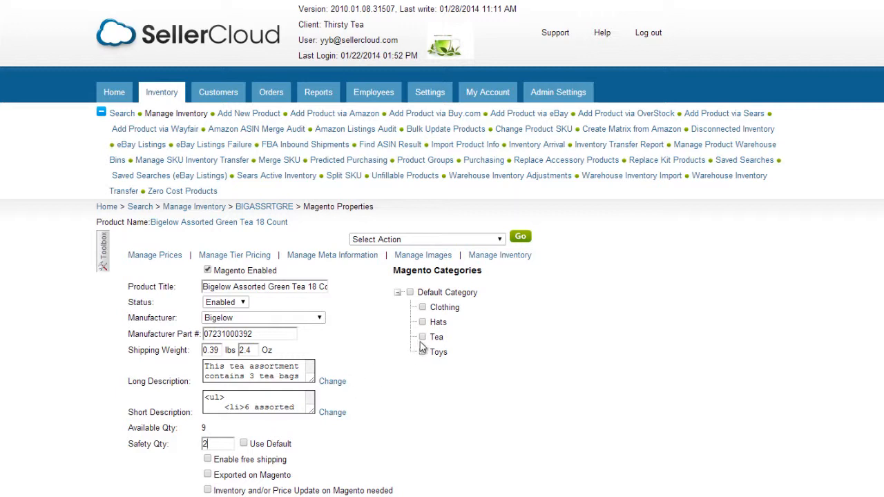
left_click(423, 337)
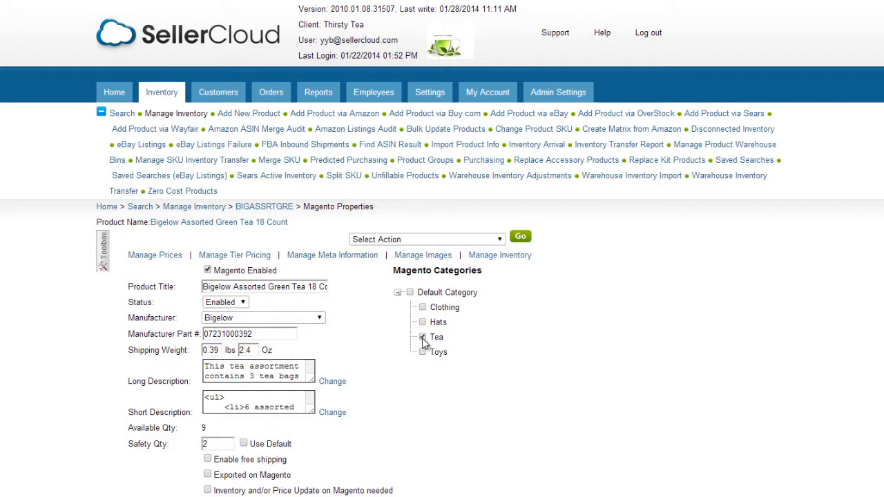
left_click(422, 337)
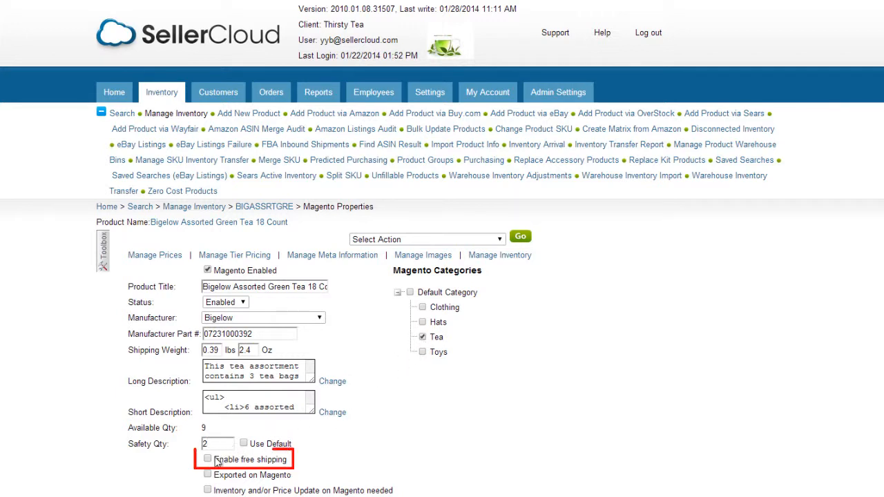
left_click(207, 460)
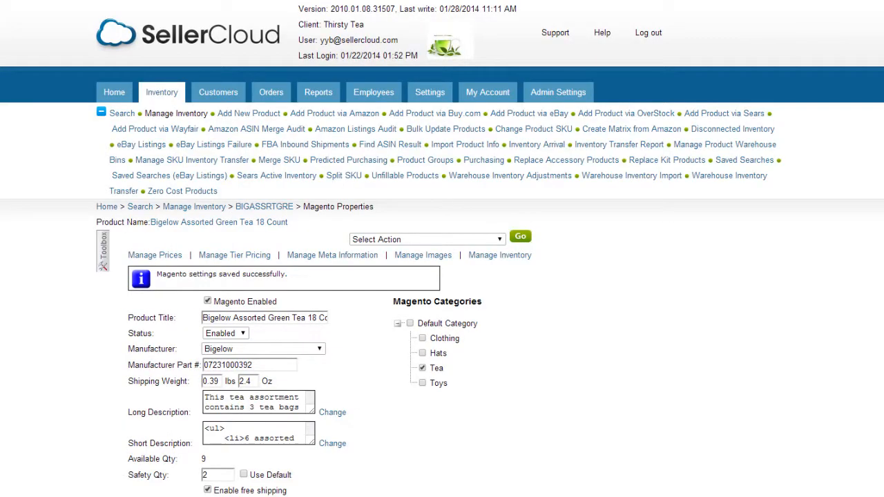
mouse_move(303, 383)
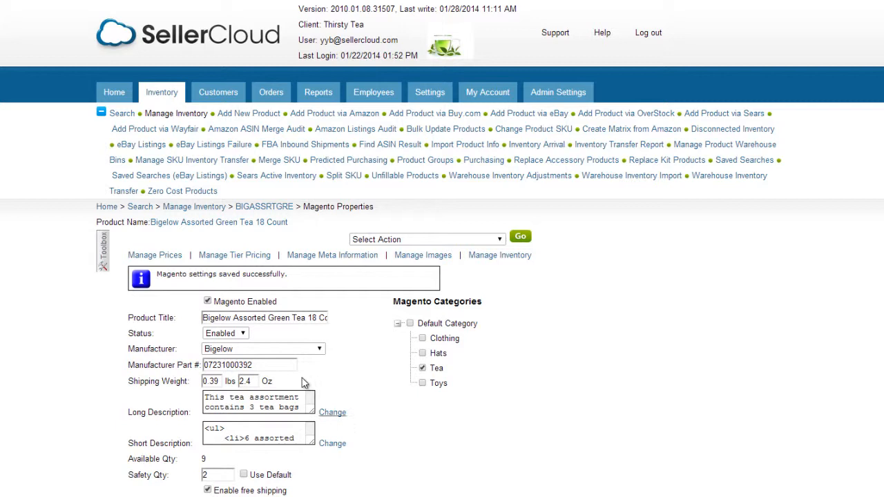
- Visit the green tea's Magento price settings, then ThirstyTea's Magento general settings
left_click(154, 255)
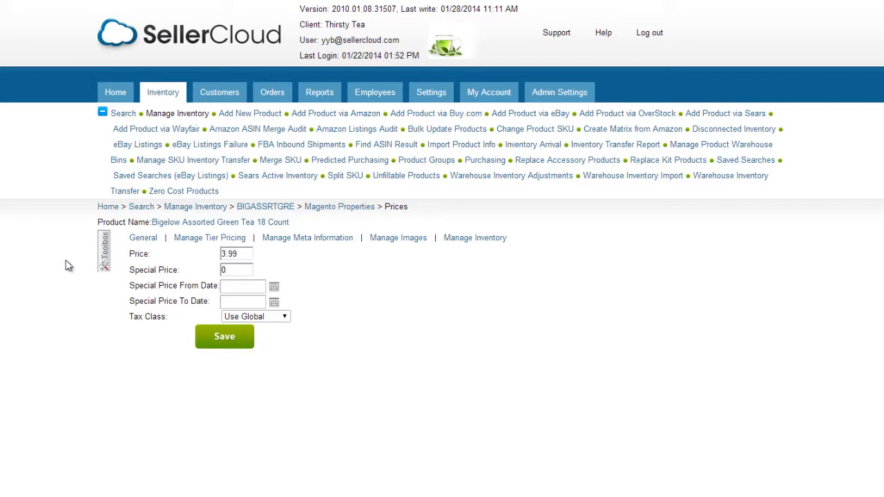
mouse_move(210, 265)
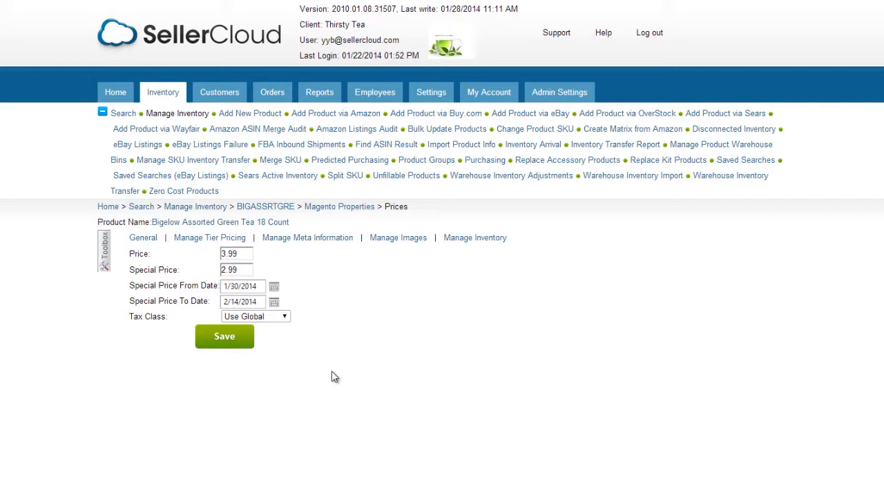
left_click(430, 92)
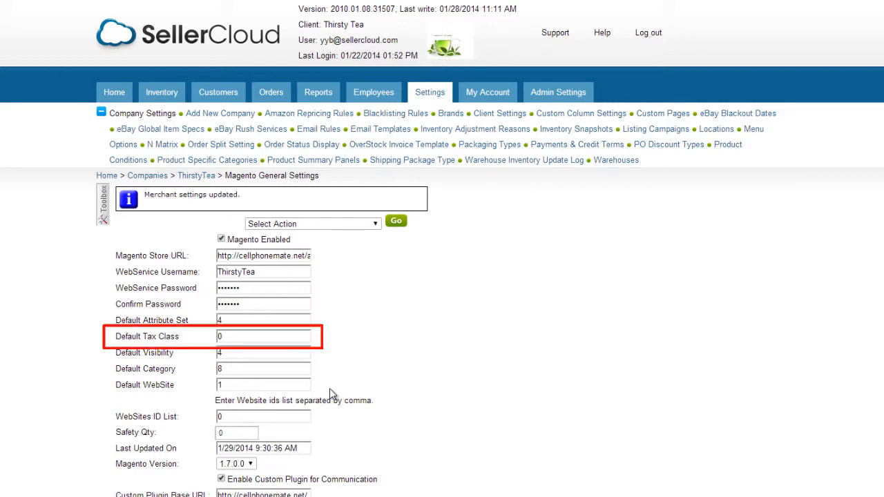
- Review the product's tax class (Use Global), then go to ThirstyTea's company settings
left_click(162, 92)
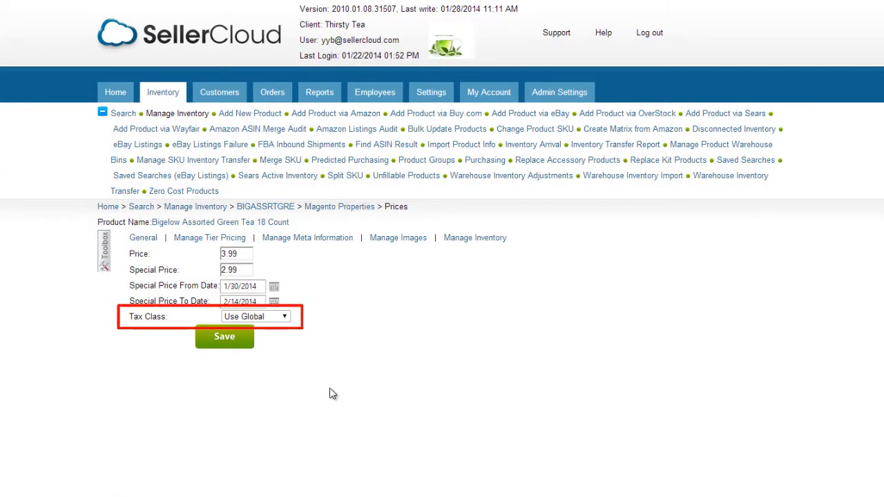
left_click(256, 316)
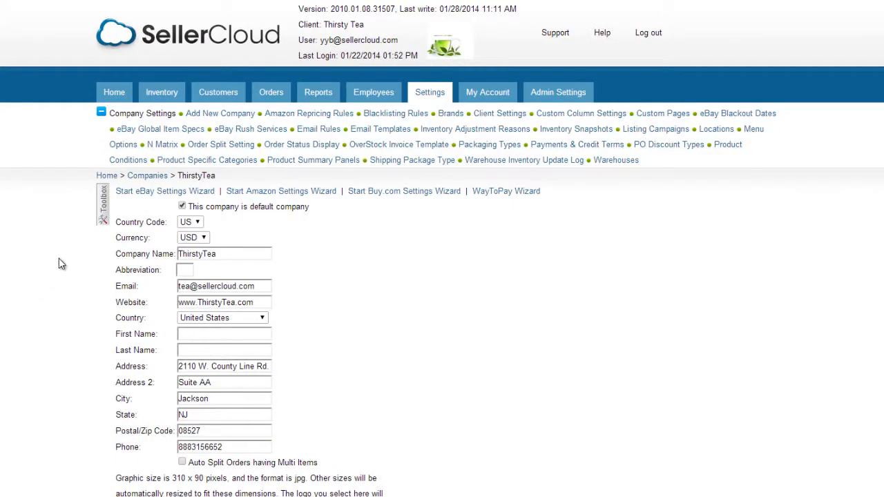
- Navigate ThirstyTea's Magento settings menu to Tier Pricing Customer Groups
left_click(102, 204)
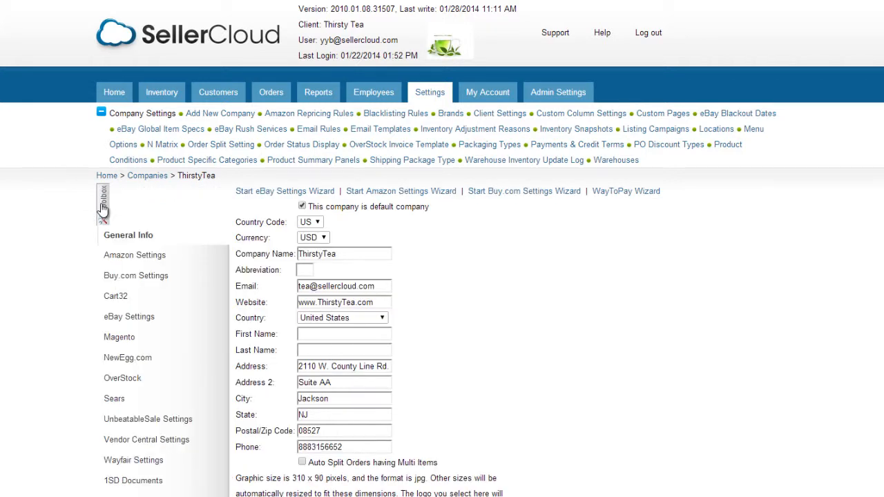
left_click(119, 337)
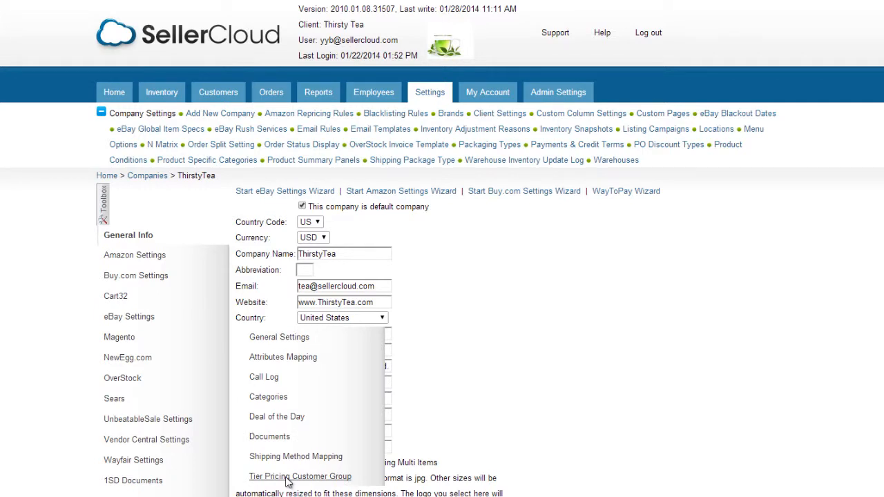
left_click(300, 476)
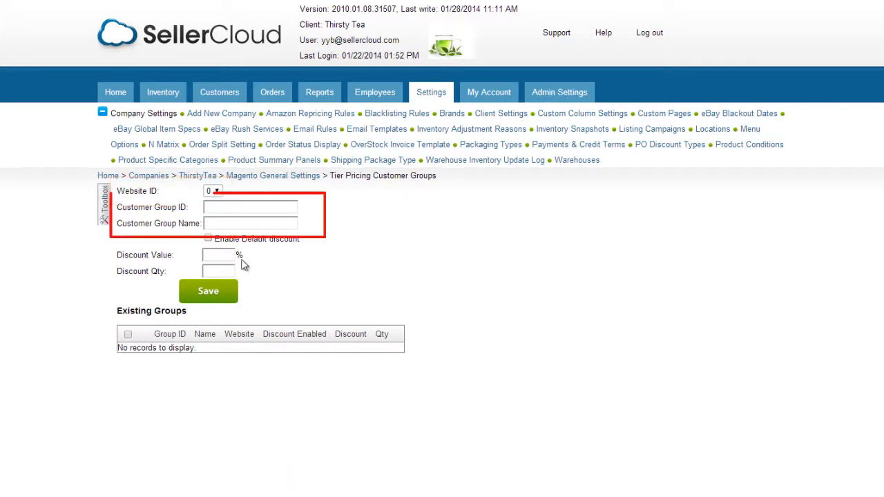
- Create a Wholesale customer group: ID 2, 10% discount at quantity 5, default discount ticked
type("2")
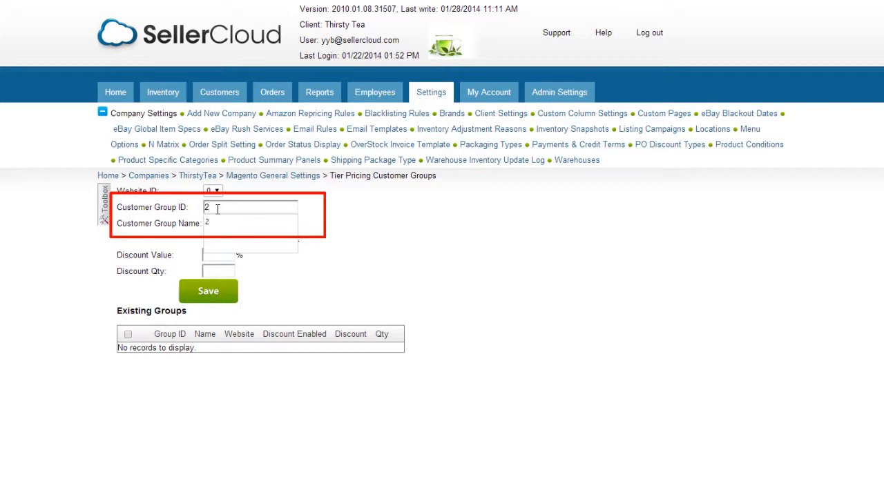
type("Wholesale")
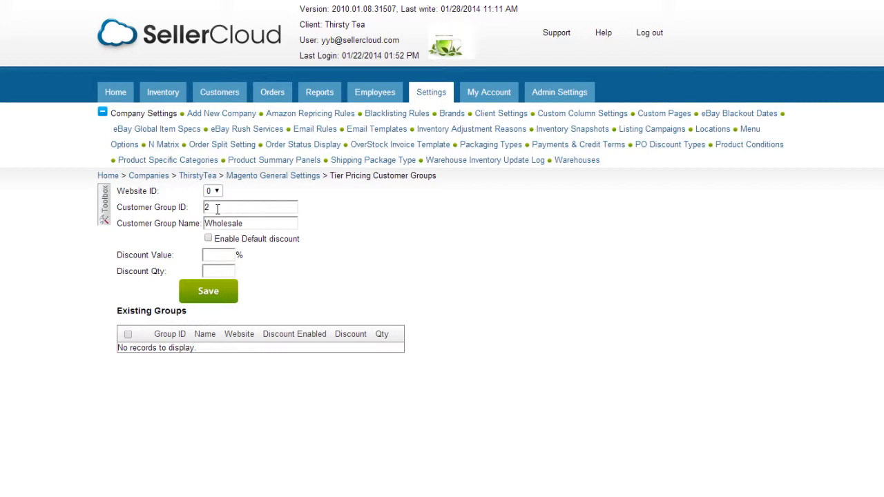
type("10")
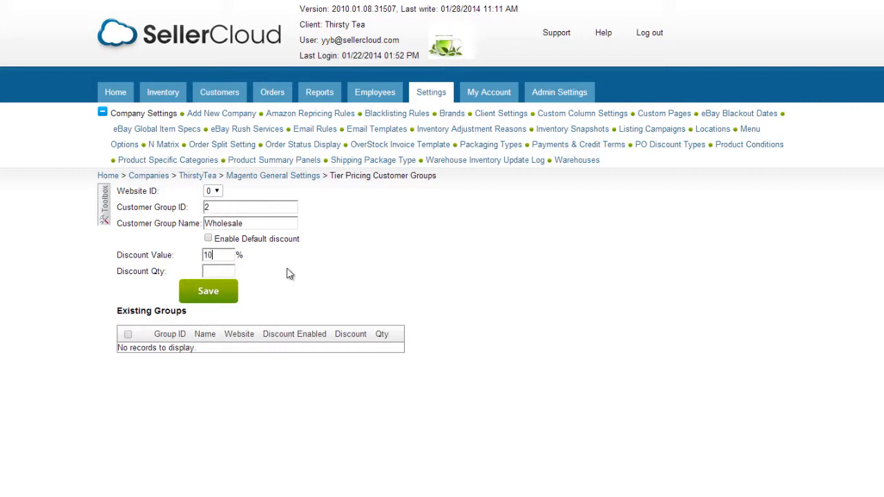
type("5")
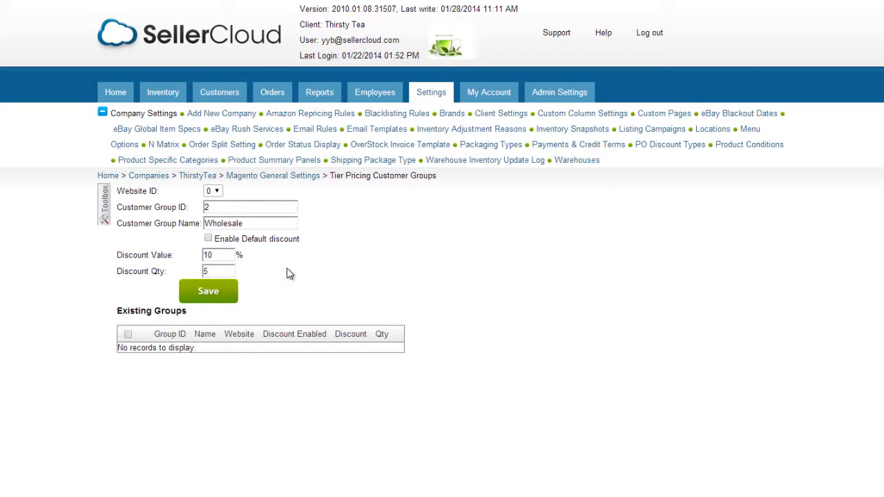
left_click(208, 238)
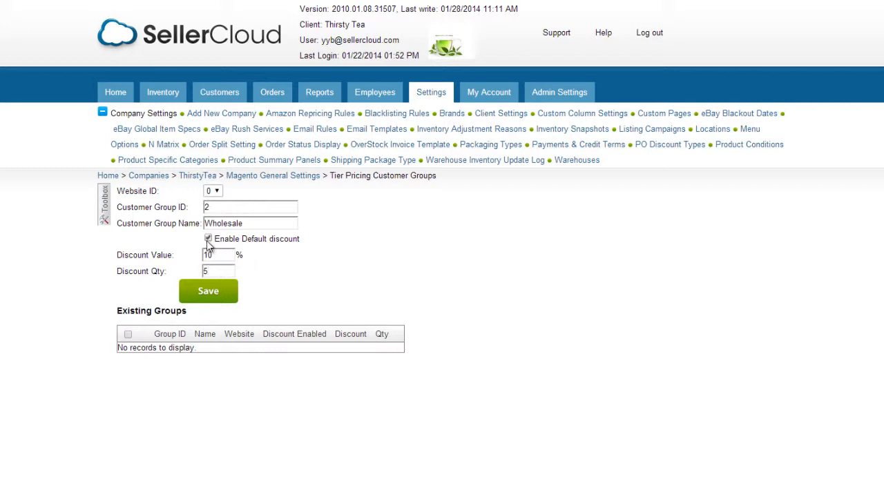
mouse_move(209, 291)
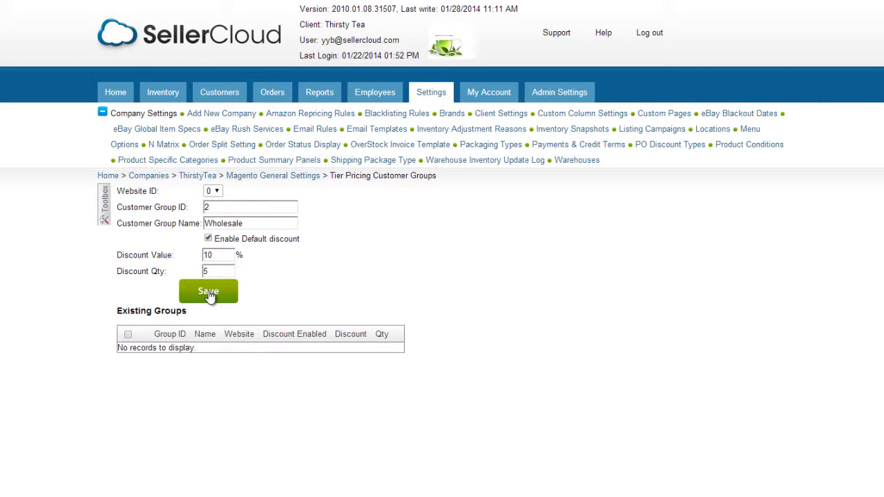
left_click(208, 291)
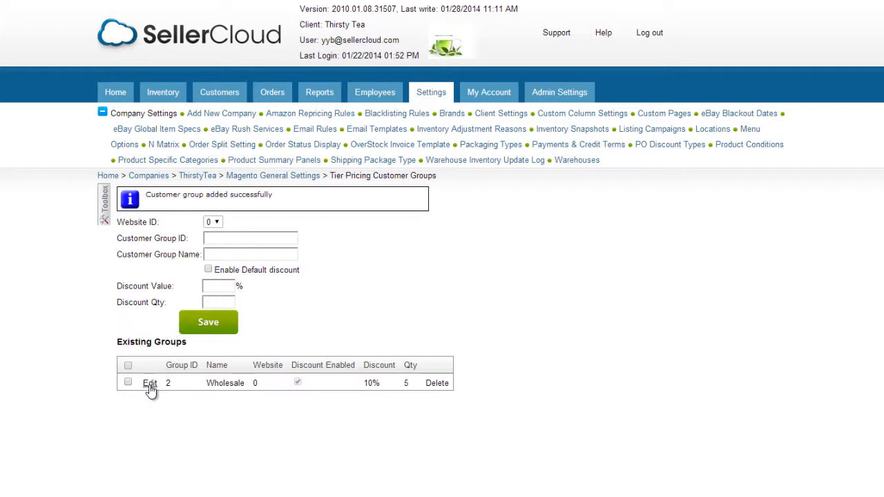
- Edit and update the Wholesale group row, then return to the green tea's prices
left_click(149, 382)
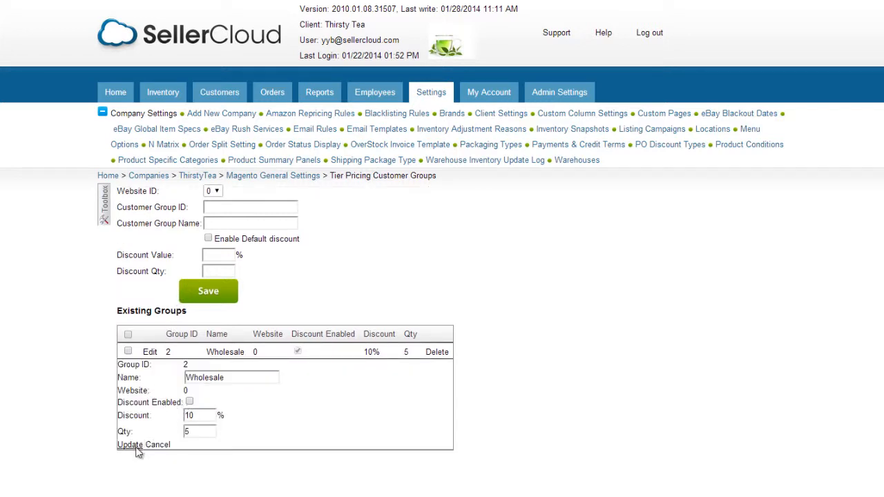
left_click(157, 444)
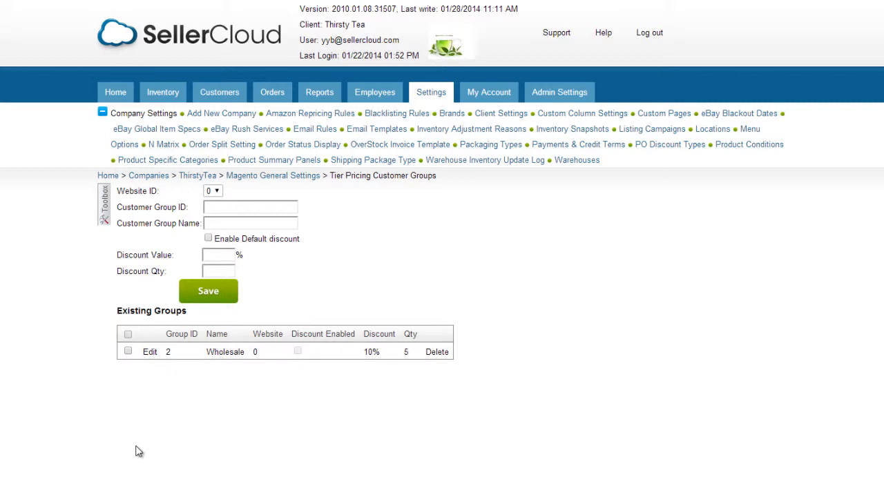
left_click(163, 92)
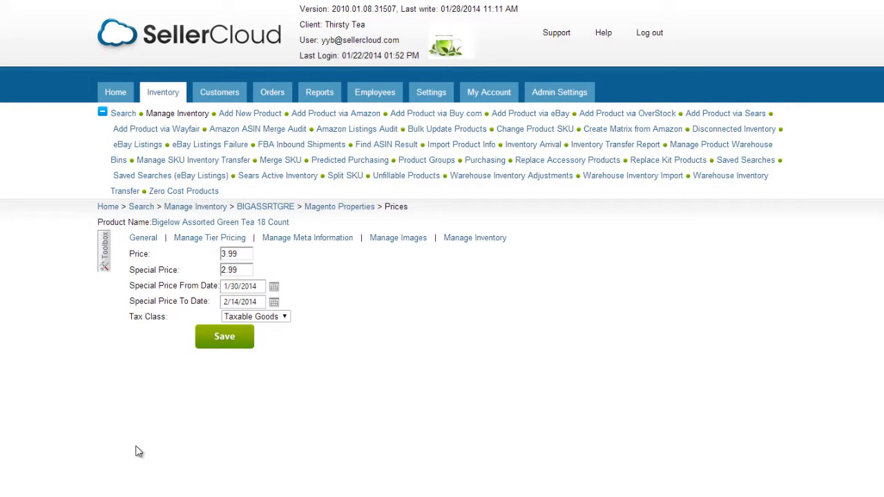
mouse_move(185, 257)
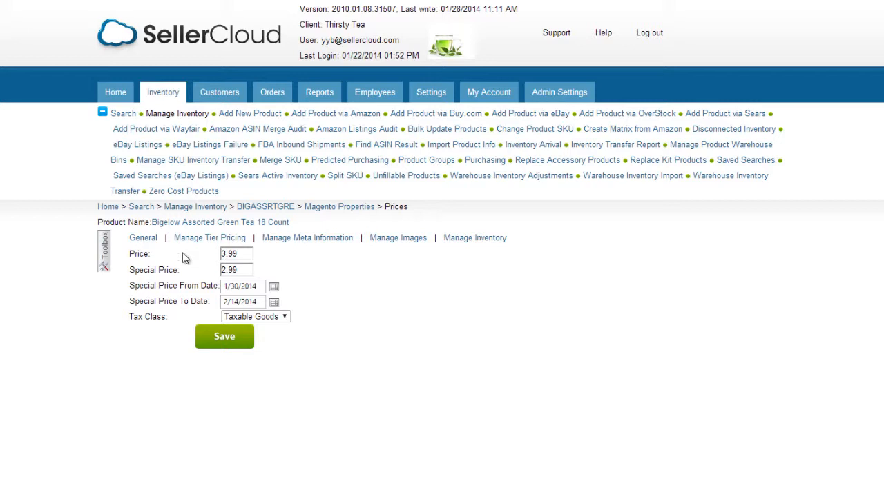
mouse_move(210, 238)
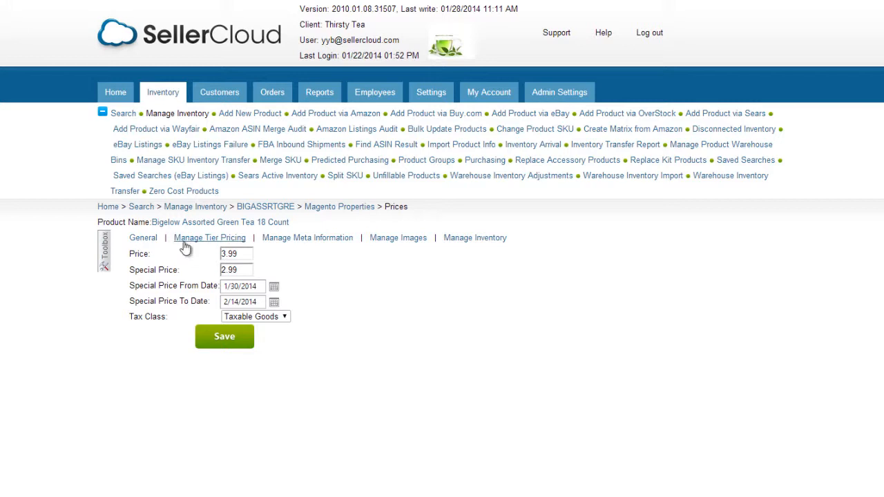
- Save a Wholesale tier price for the green tea: price 5, quantity 2
left_click(210, 238)
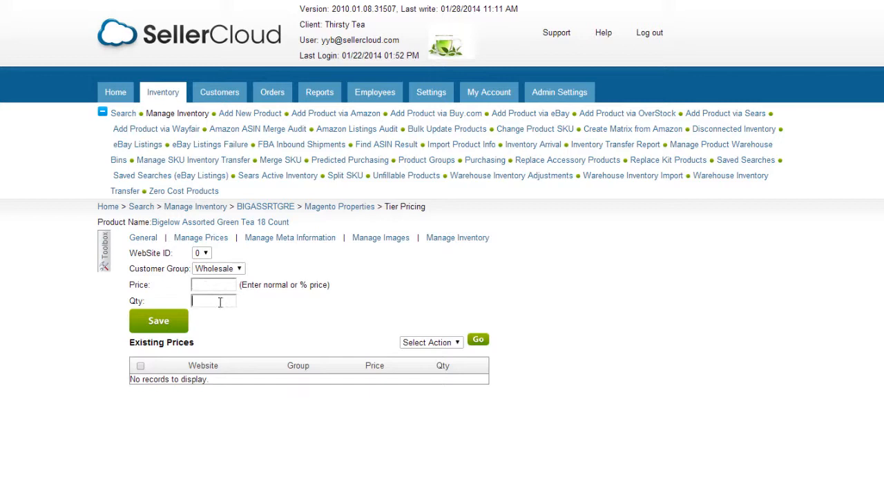
type("2")
left_click(214, 284)
type("5")
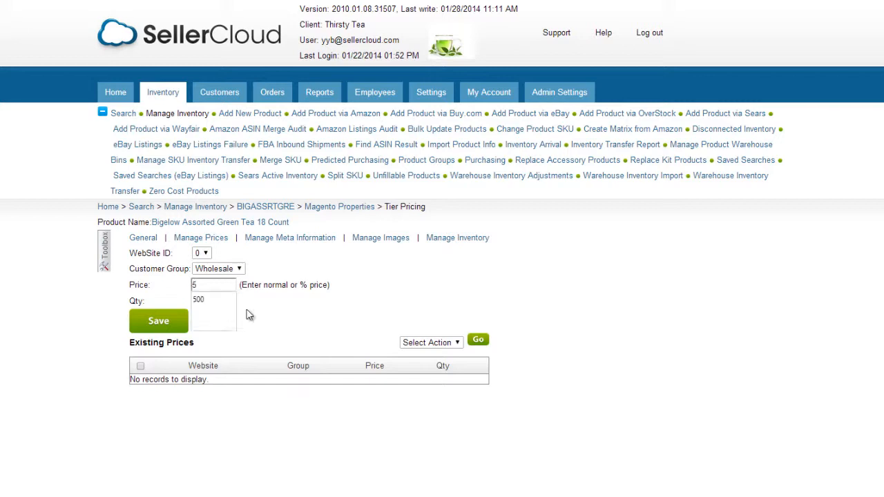
left_click(159, 320)
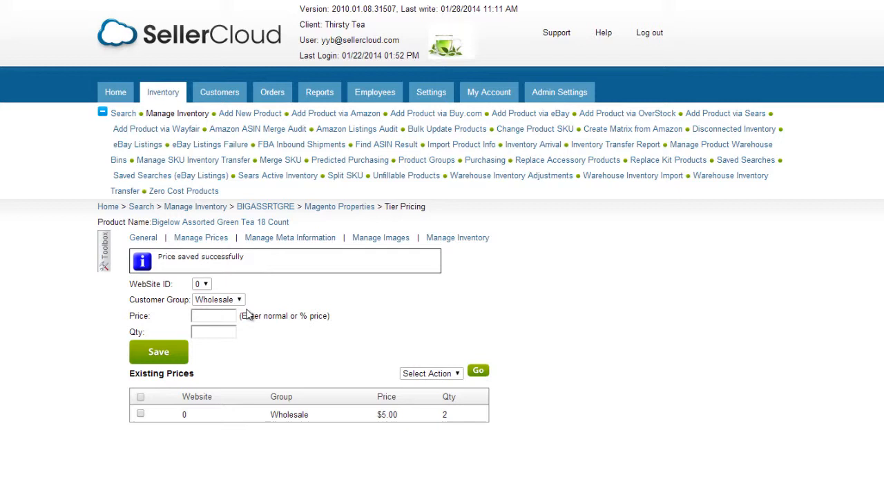
mouse_move(307, 297)
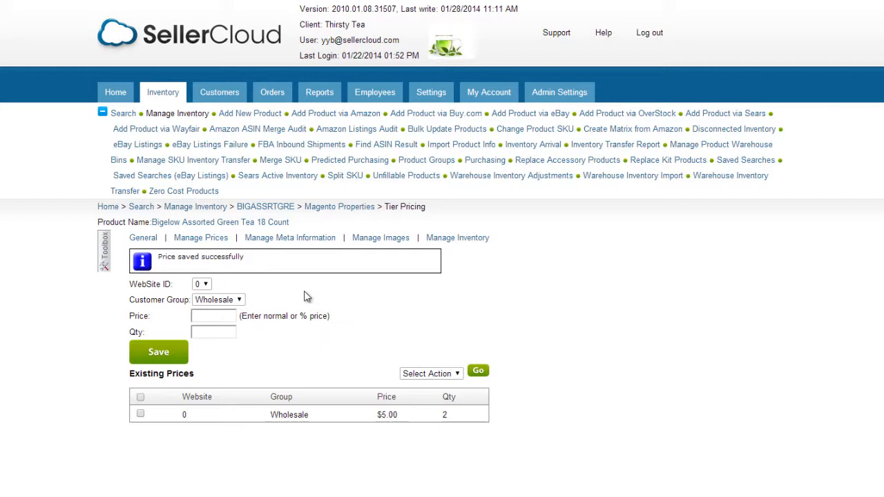
- Save the green tea's meta information and set the second, smaller image as small image
left_click(289, 238)
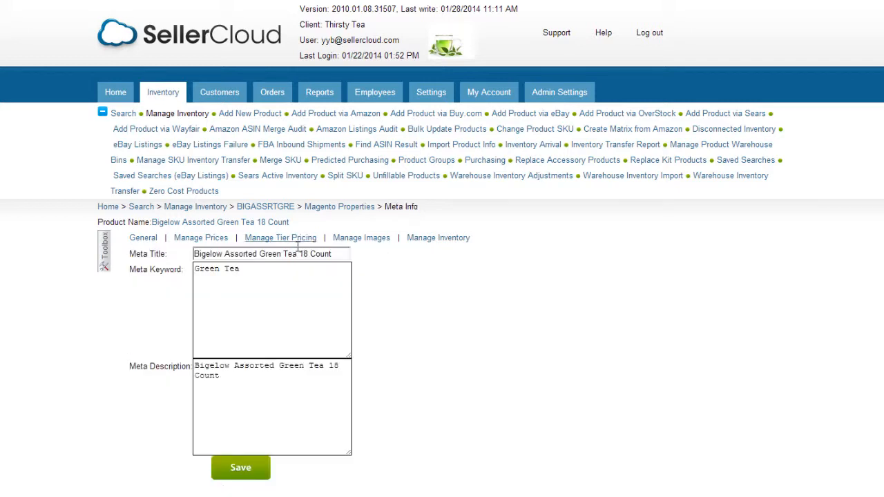
left_click(241, 468)
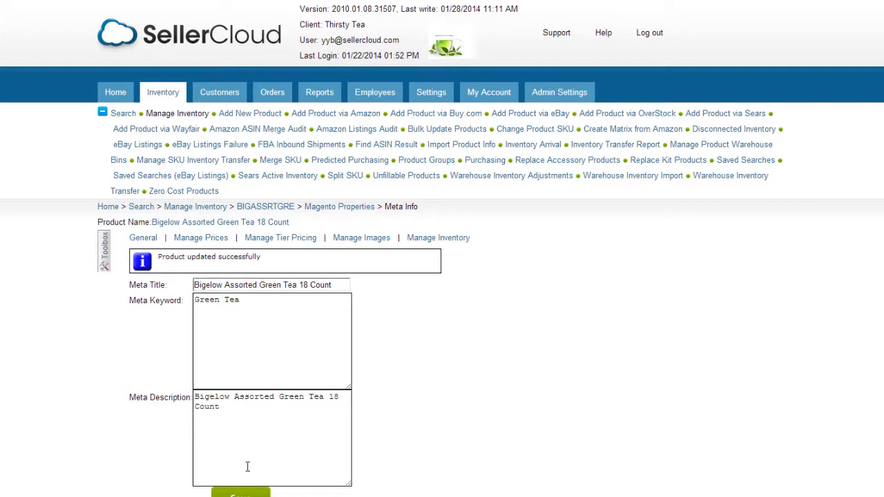
mouse_move(361, 238)
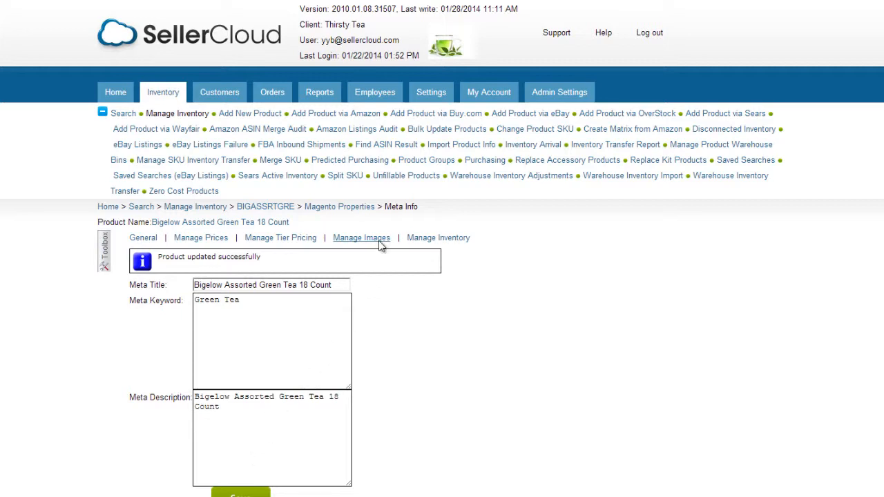
left_click(361, 237)
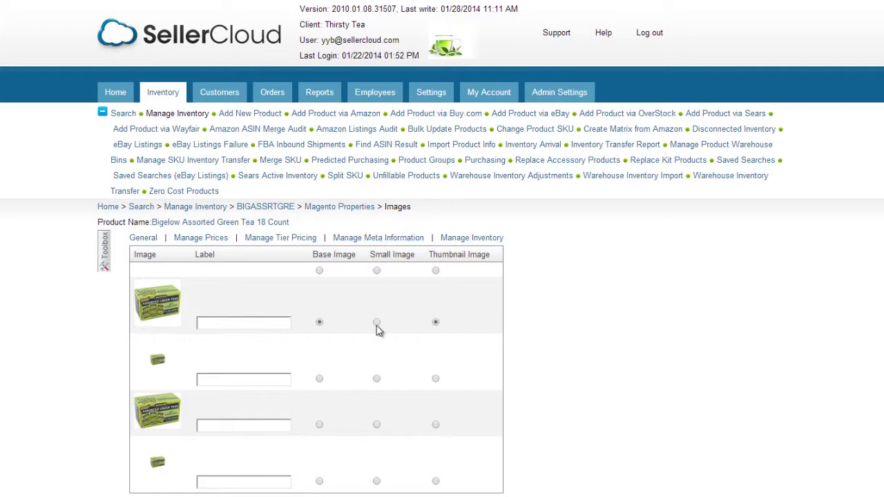
left_click(377, 378)
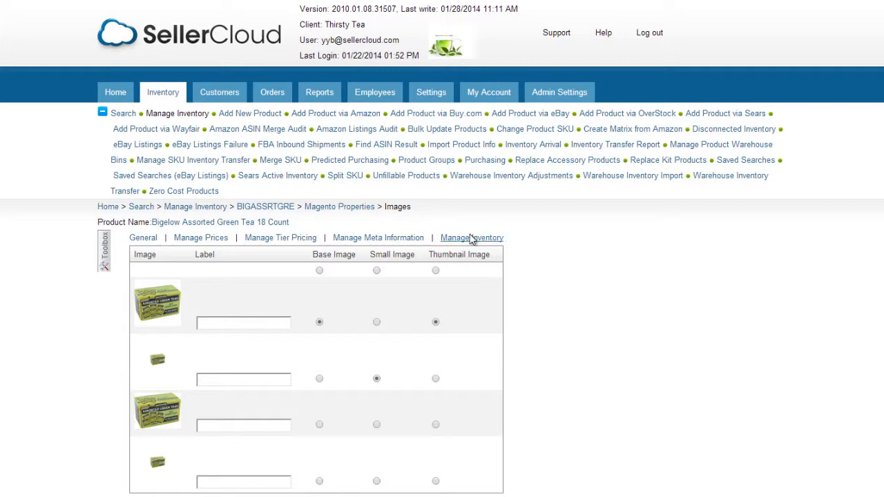
left_click(472, 238)
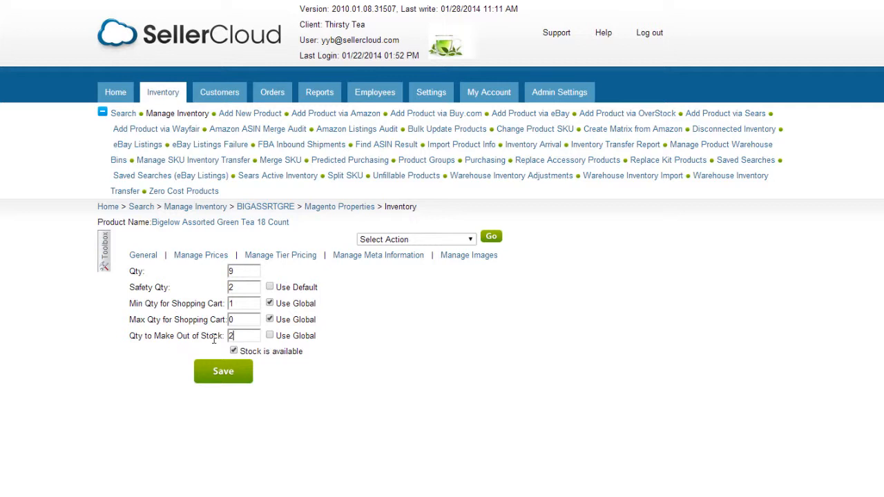
- Save the green tea's inventory with quantity 9 and out-of-stock quantity 2
left_click(234, 351)
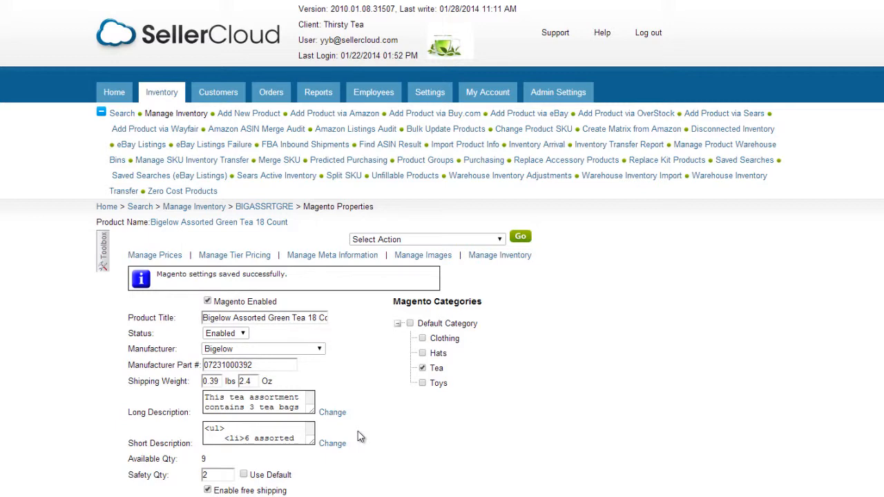
- Go to Company Settings > Magento > Attributes Mapping for ThirstyTea
left_click(429, 92)
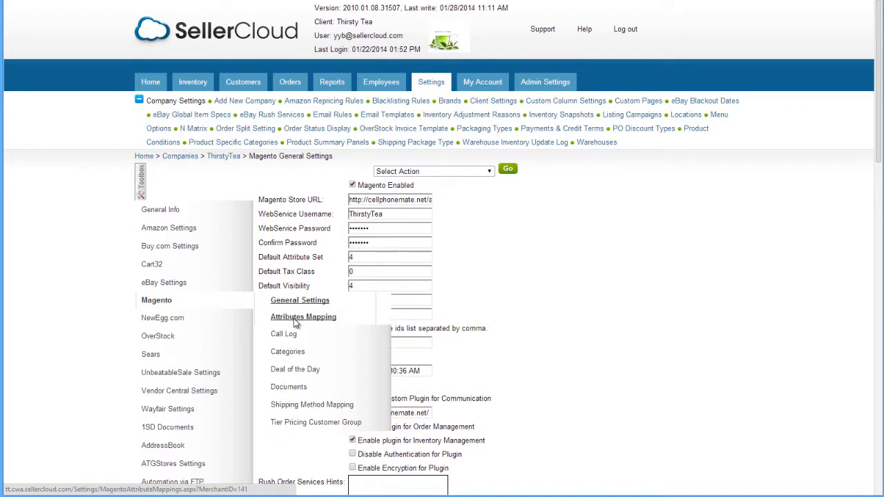
left_click(303, 317)
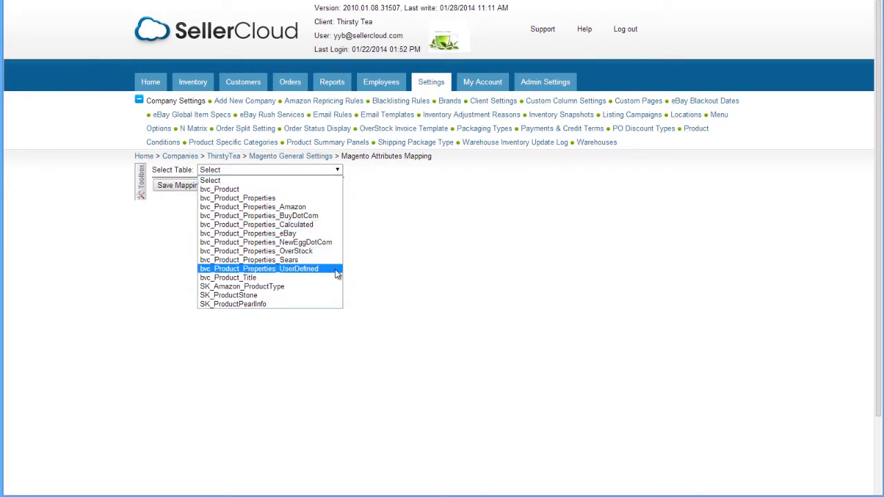
- Select bvc_Product_Properties_UserDefined and enter 'diameter' as DIAMETER's attribute name
left_click(269, 269)
type("diam")
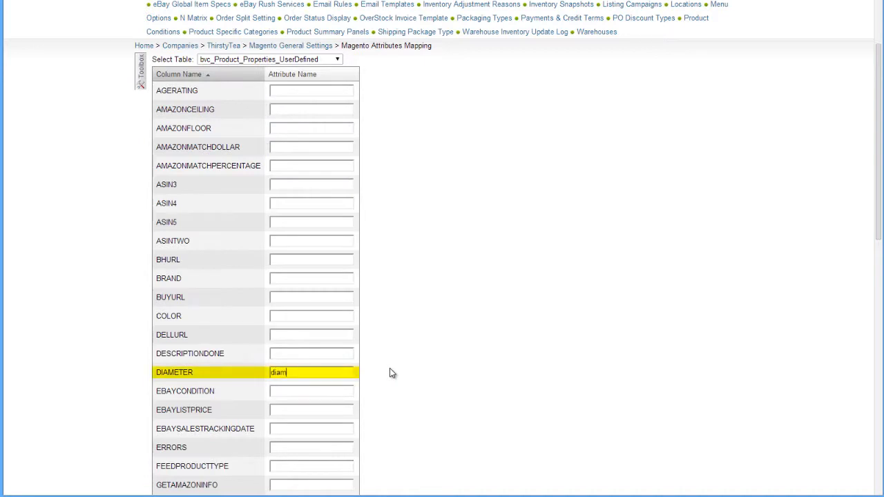
type("e")
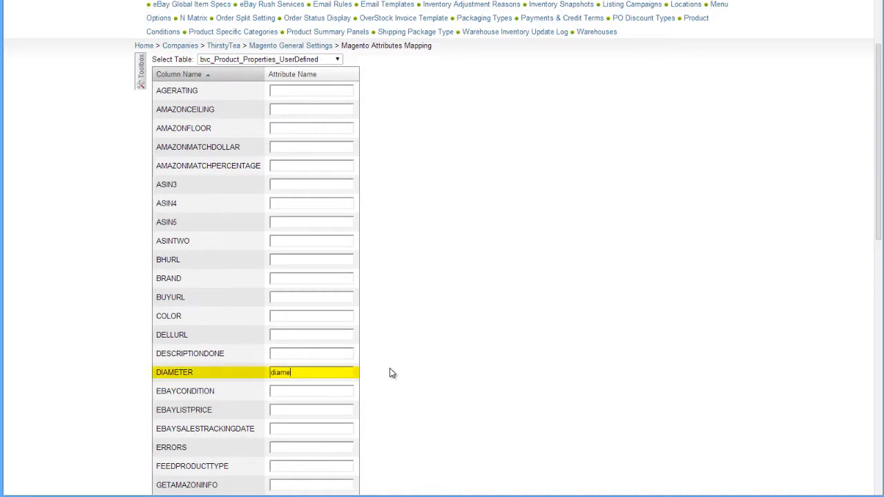
type("ter")
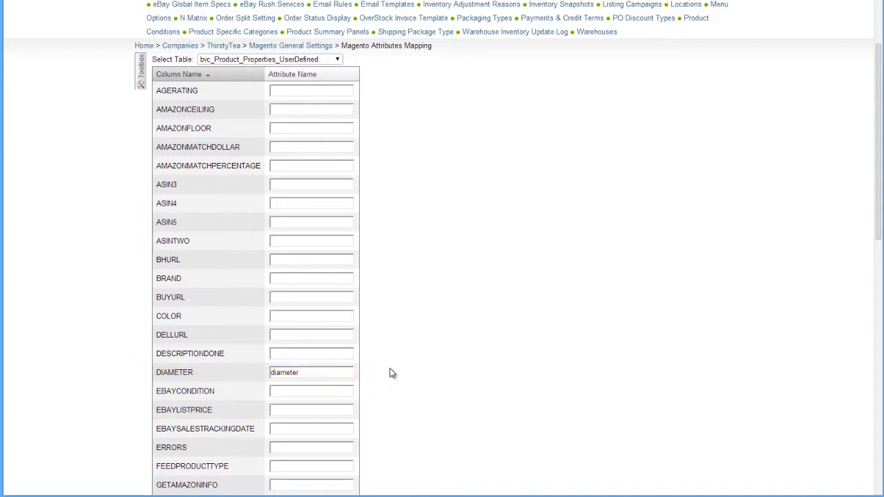
left_click(311, 372)
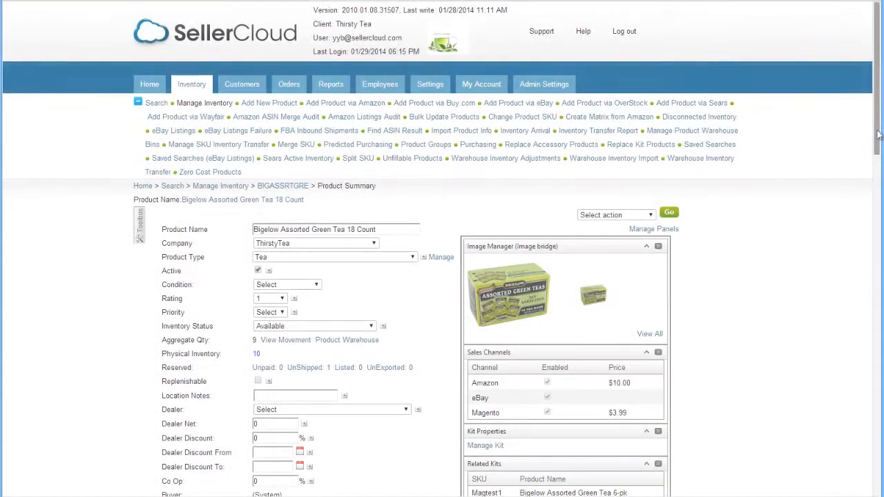
- Leave the attribute mapping page and go back to the green tea's Magento Properties page
scroll("down", 3)
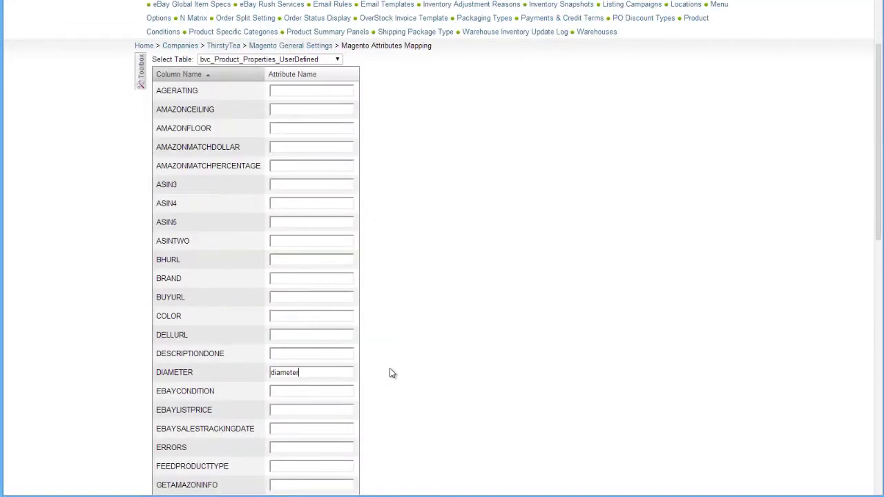
left_click(311, 372)
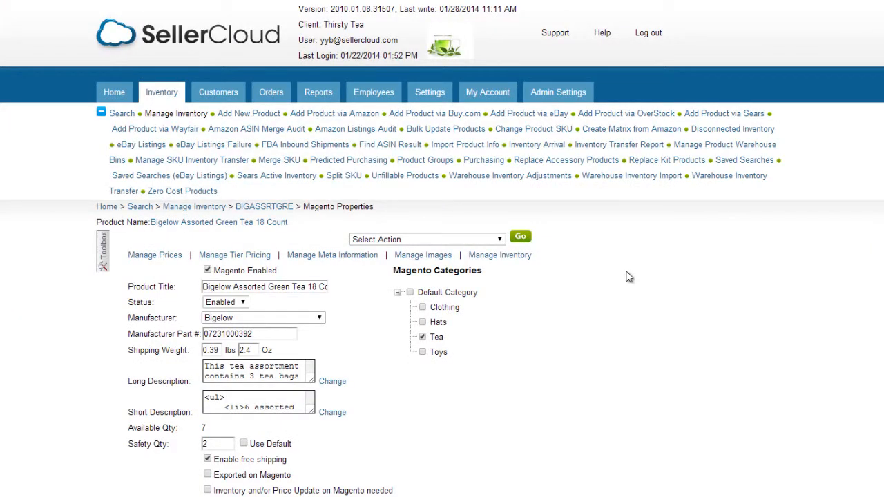
mouse_move(614, 267)
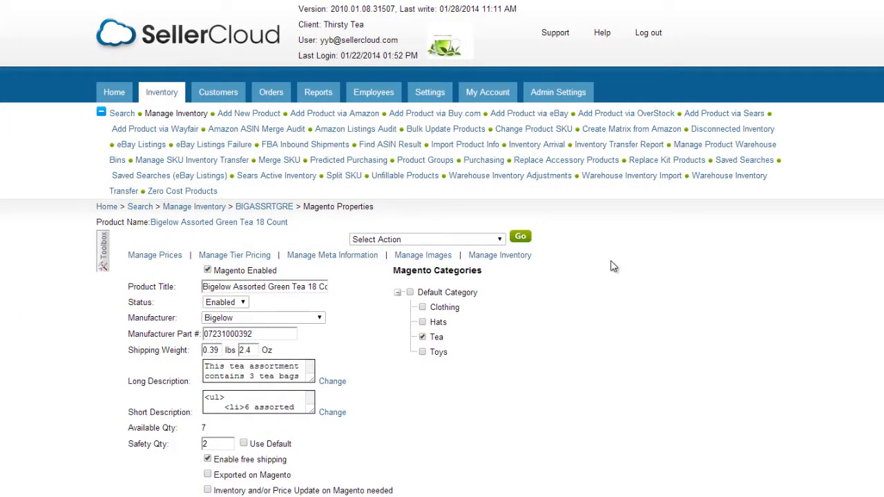
left_click(446, 128)
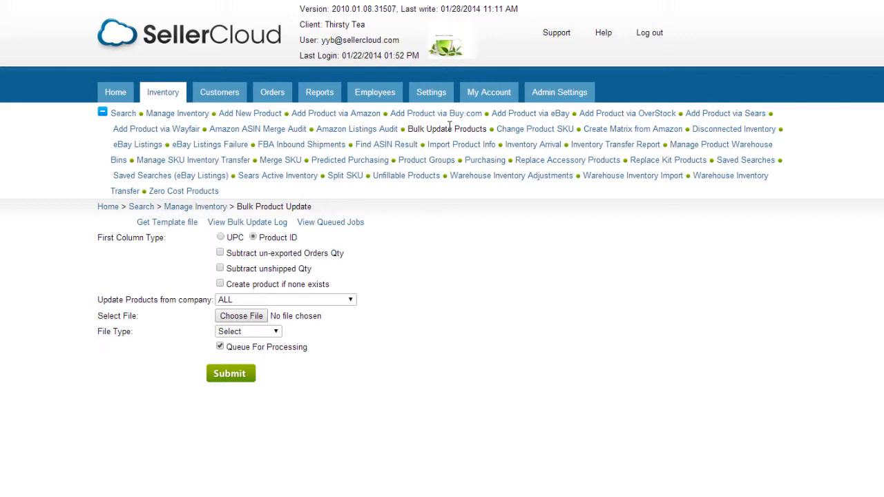
left_click(167, 221)
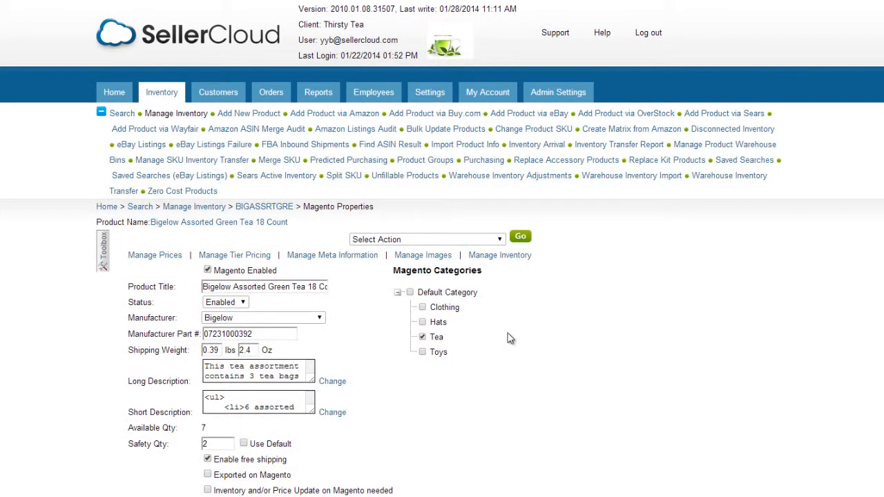
- Select all 54 tea products in Manage Inventory and run Launch on Magento
left_click(426, 239)
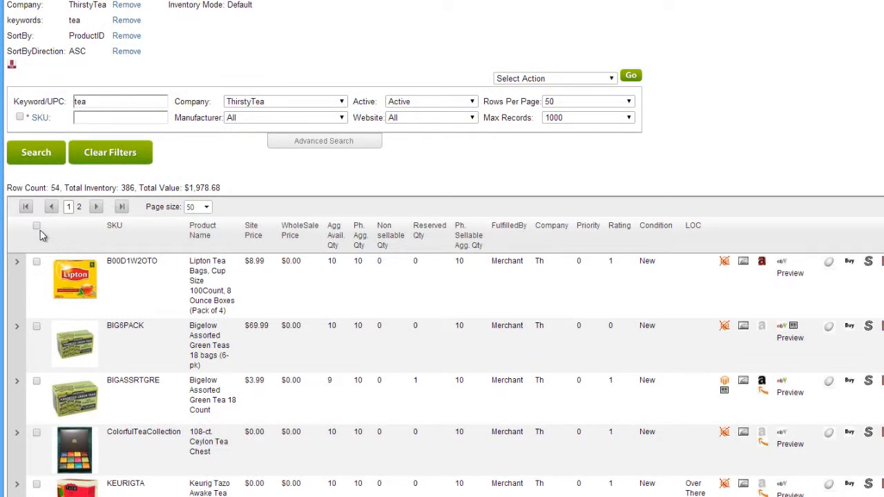
left_click(36, 226)
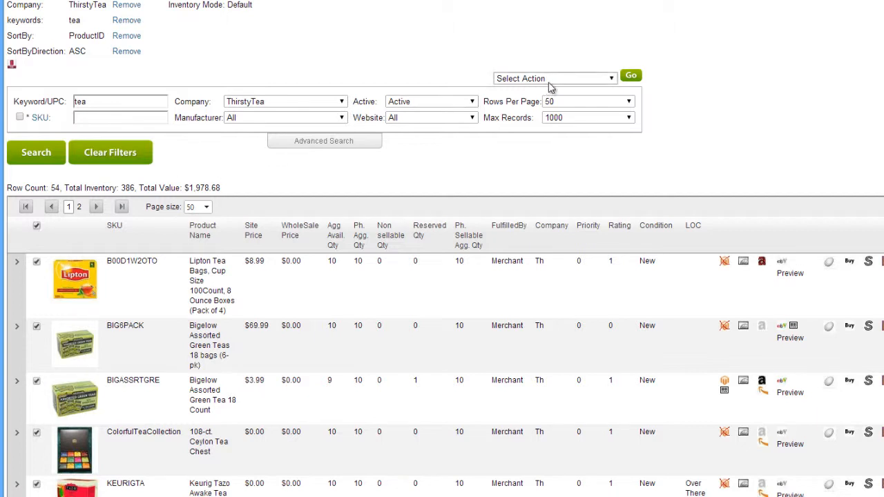
left_click(553, 78)
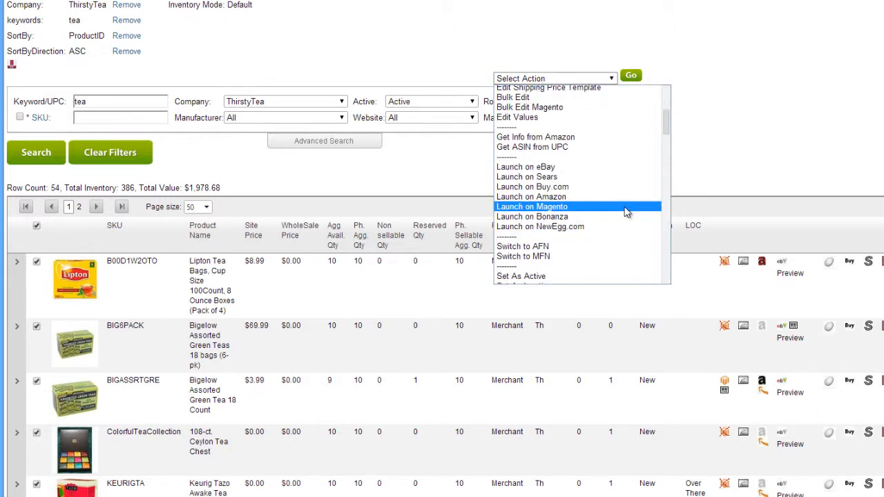
left_click(532, 206)
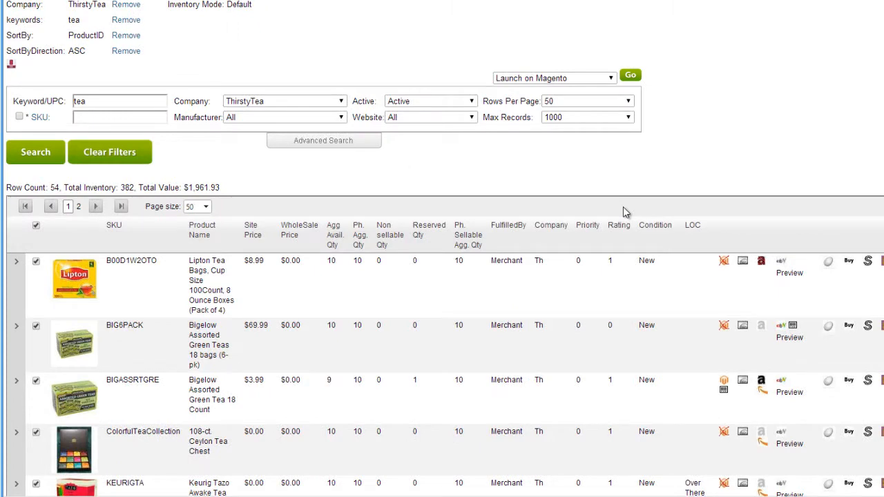
left_click(324, 140)
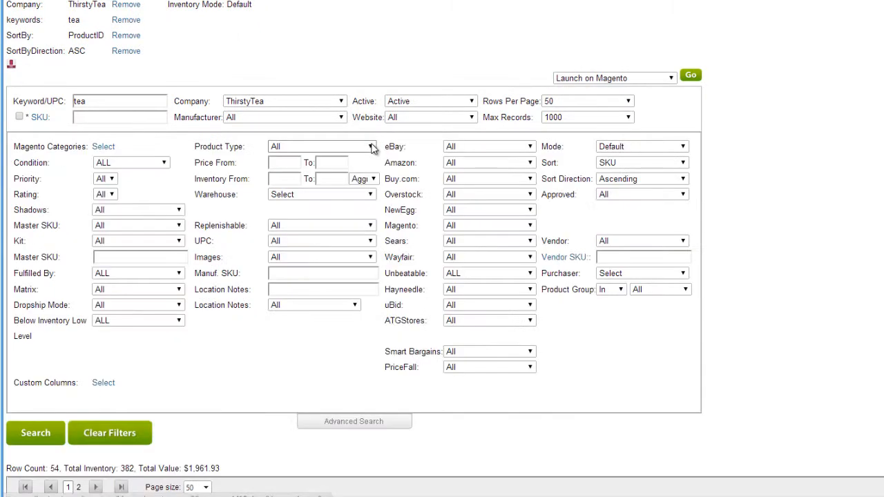
mouse_move(518, 233)
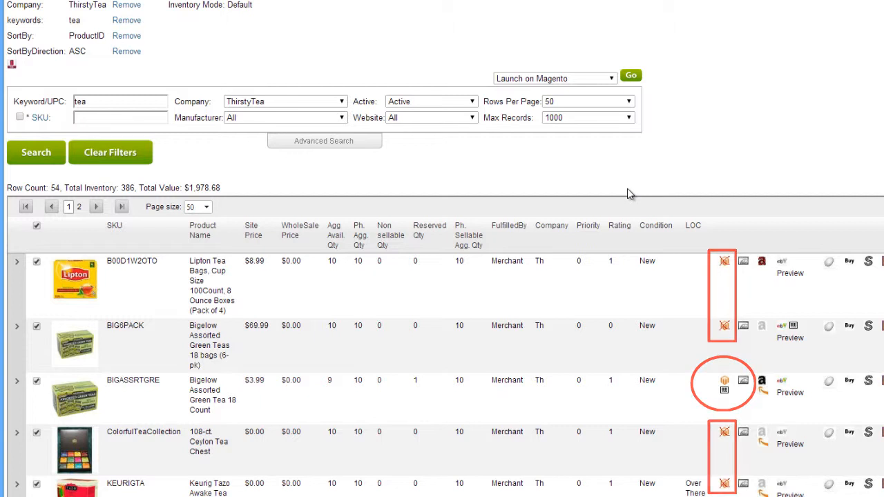
mouse_move(725, 384)
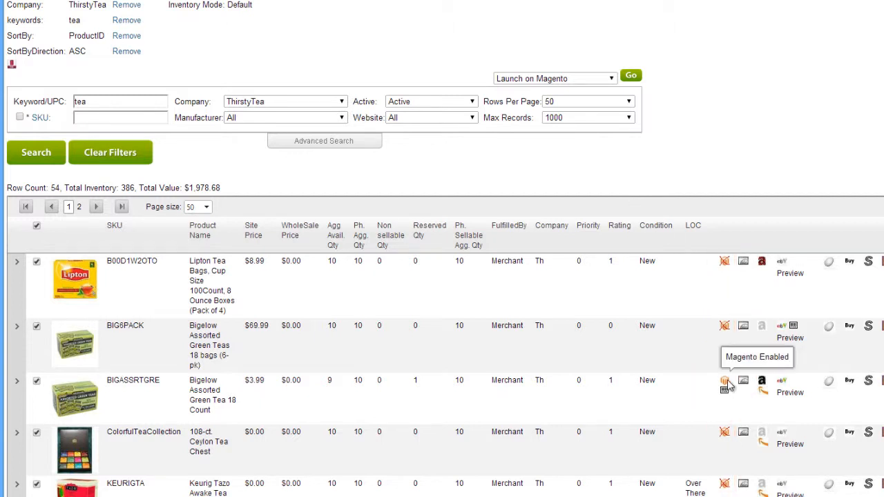
- Check BIGASSRTGRE's Magento status and open its live storefront page ($3.99, in stock)
left_click(724, 381)
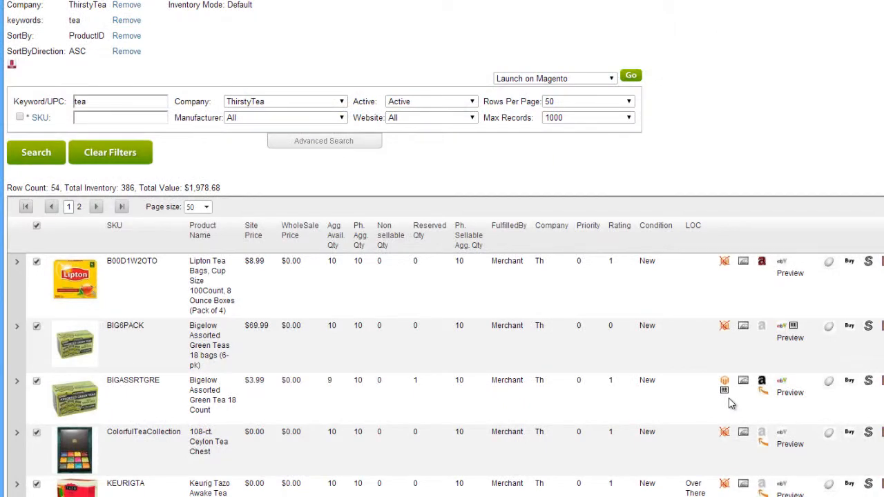
mouse_move(725, 389)
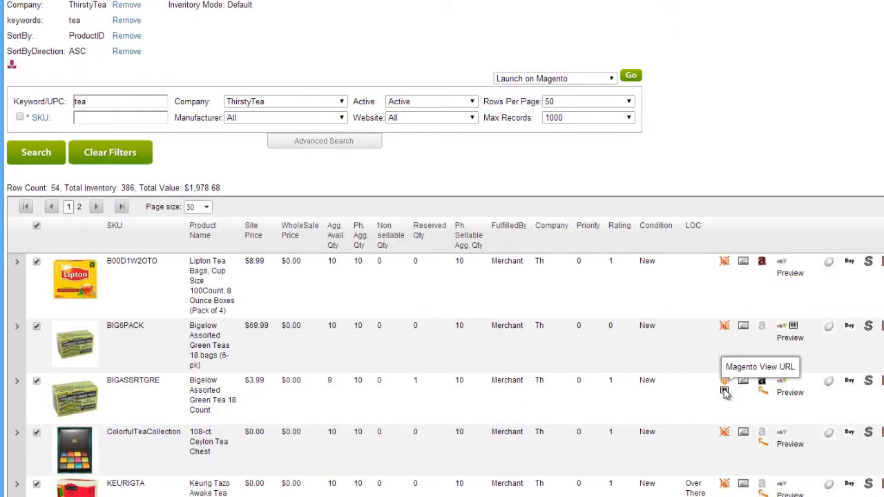
left_click(725, 380)
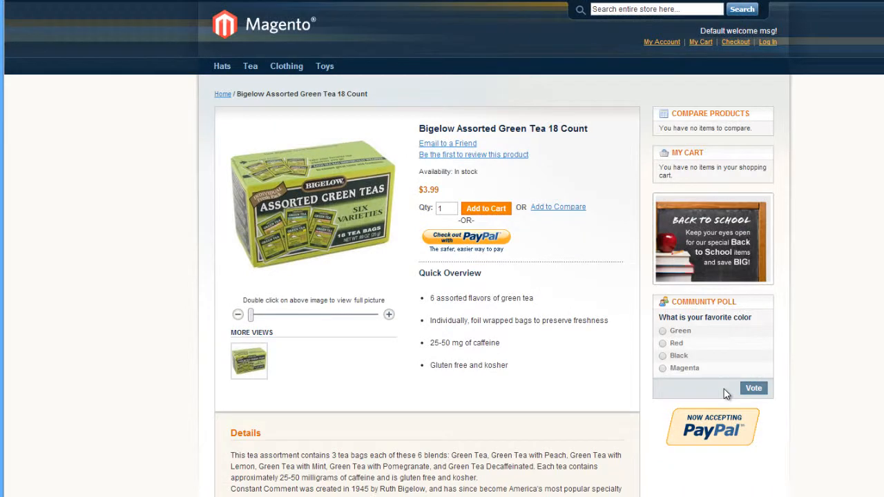